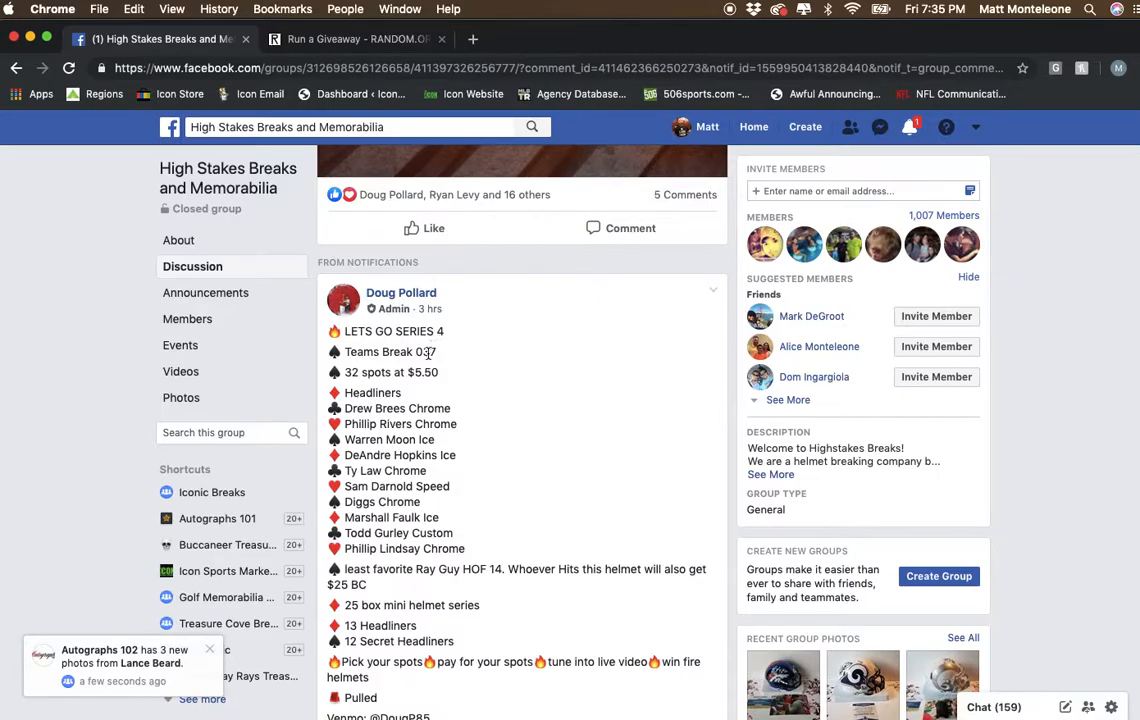
# Step: View the comments under the Facebook break post, then switch to the RANDOM.ORG giveaway tab
pyautogui.scroll(-3)
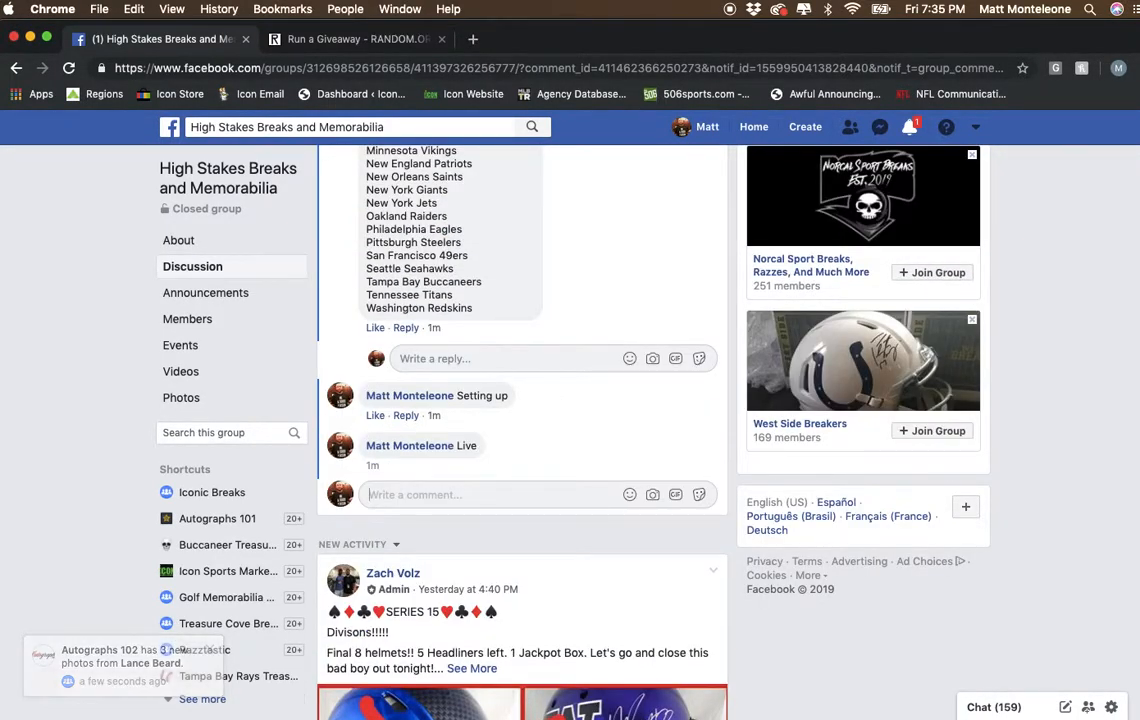
pyautogui.moveTo(432, 466)
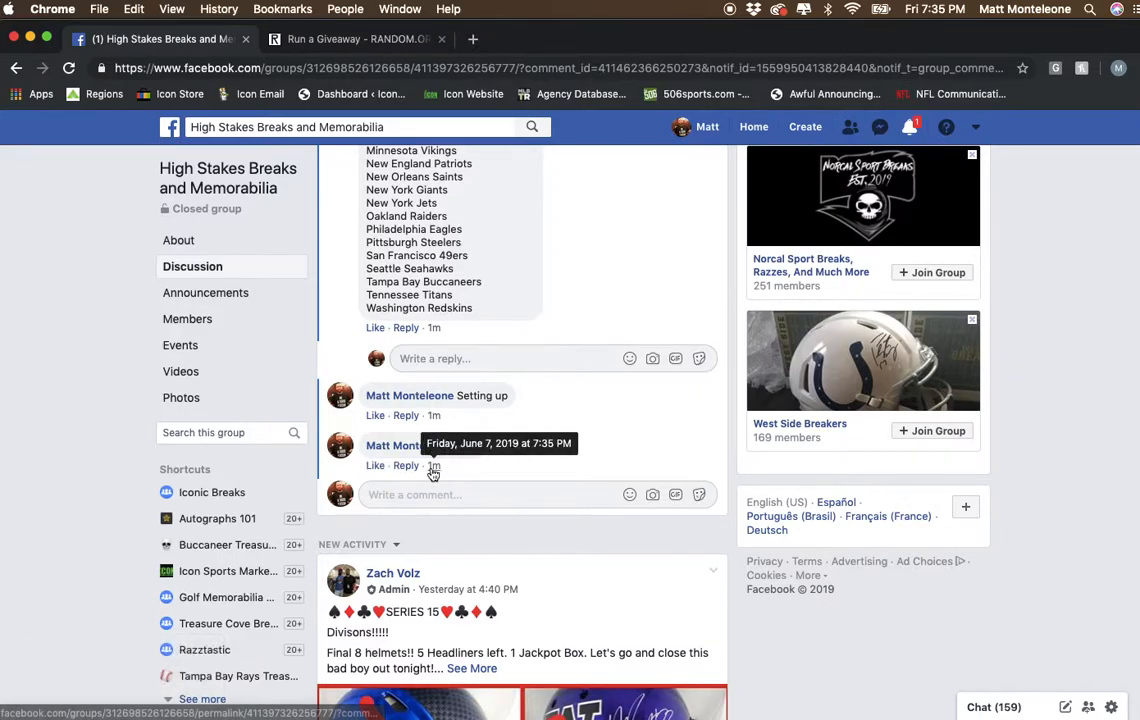
pyautogui.click(355, 39)
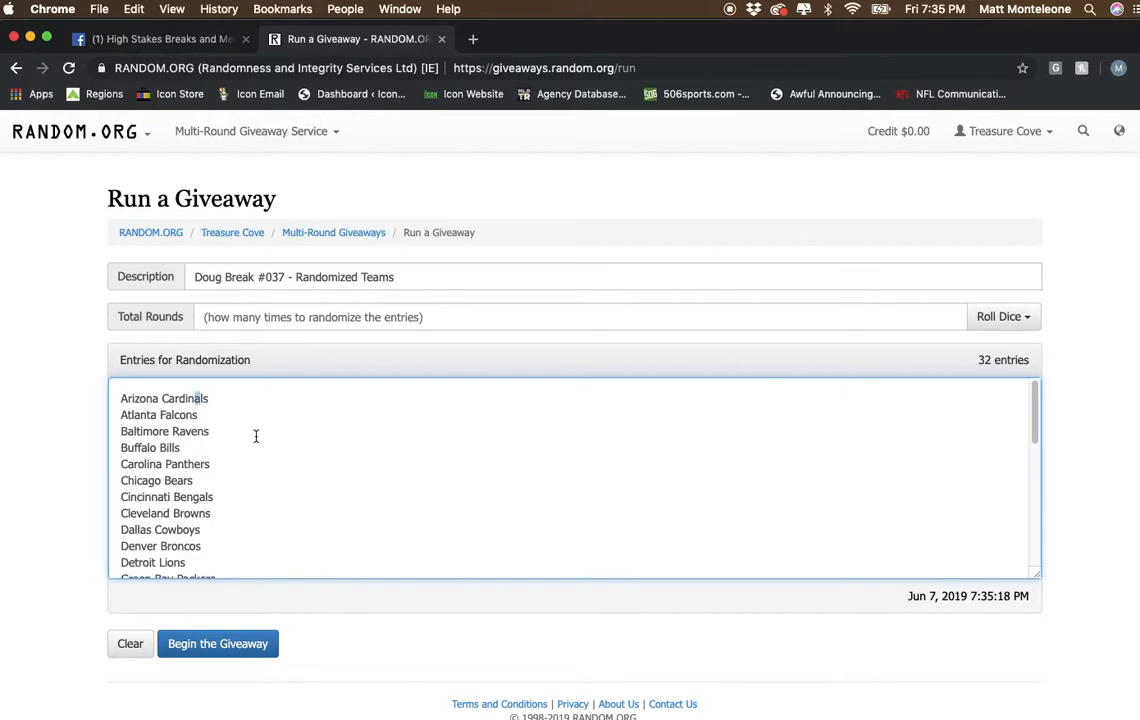
# Step: Roll 2d6 to set the 32-team giveaway's Total Rounds to 7
pyautogui.scroll(-3)
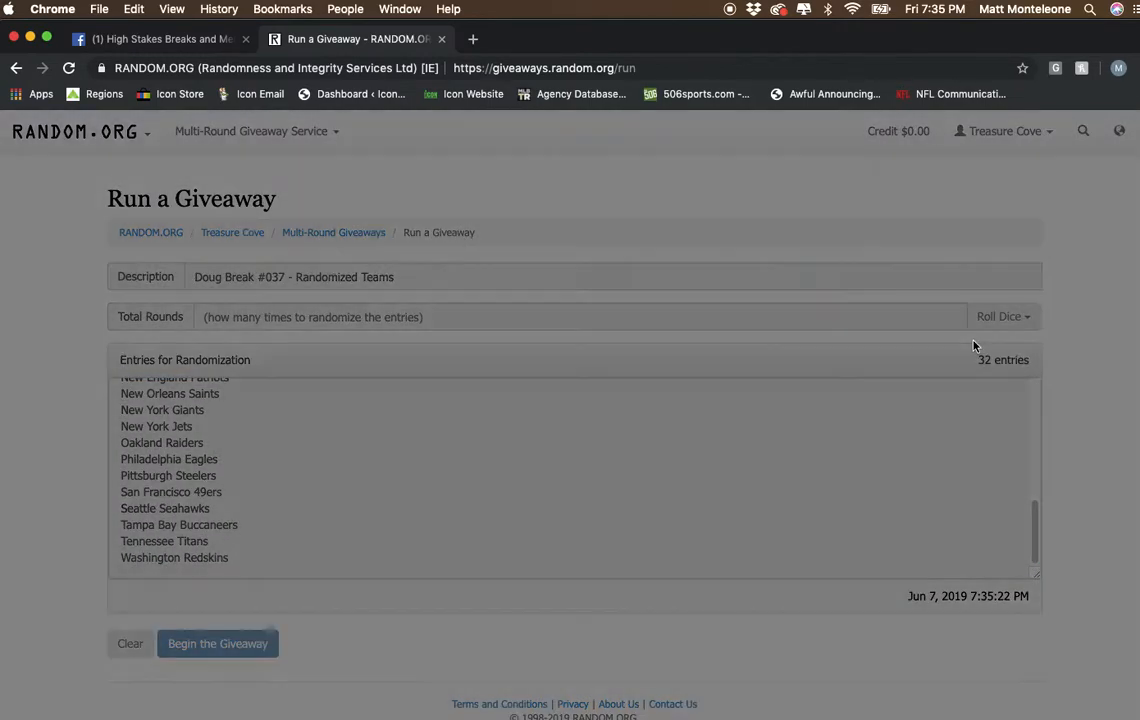
pyautogui.click(999, 316)
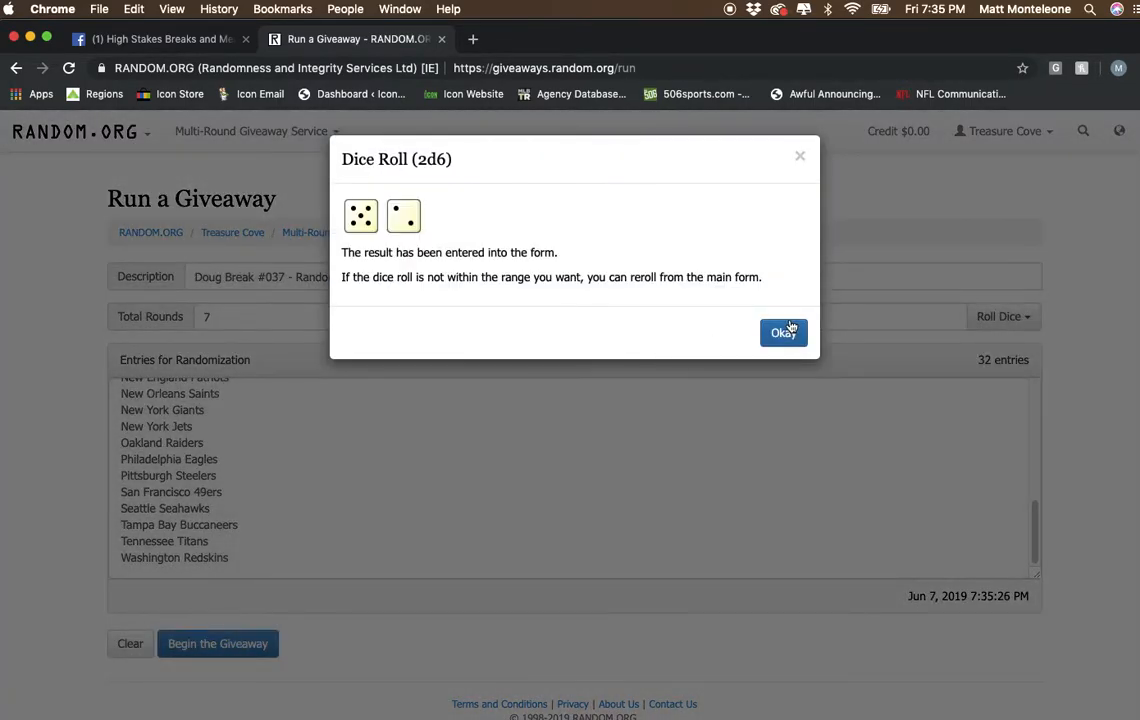
pyautogui.click(783, 332)
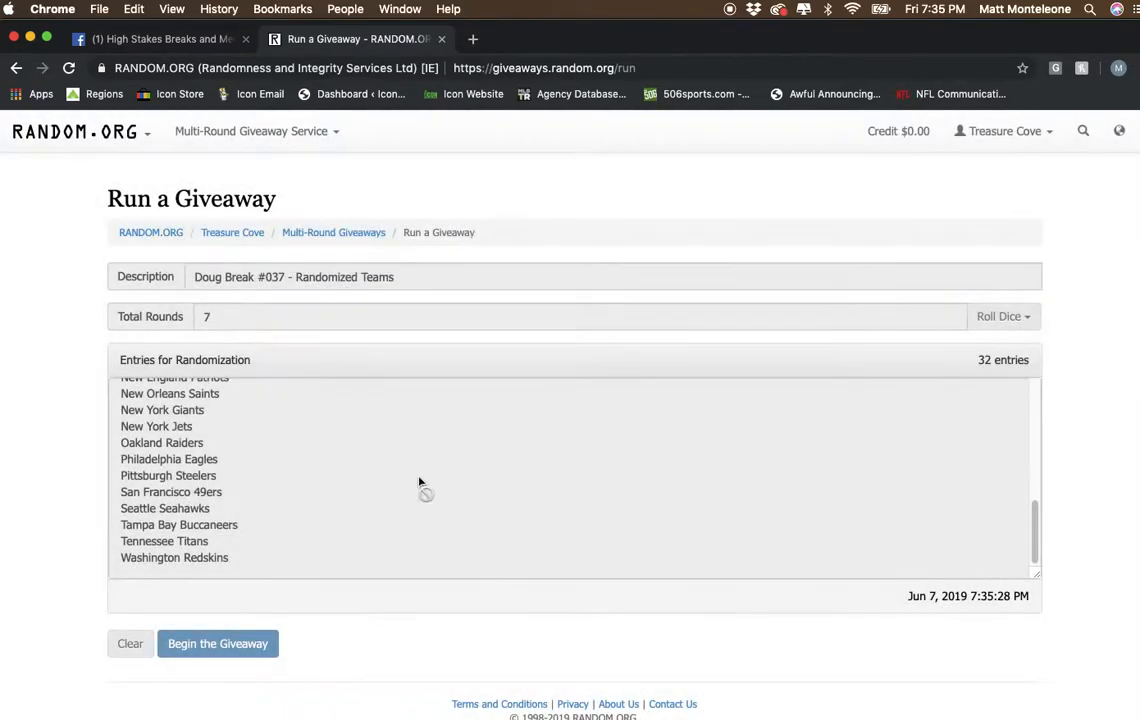
# Step: Begin the giveaway and run the randomization rounds through the Final Round
pyautogui.click(217, 643)
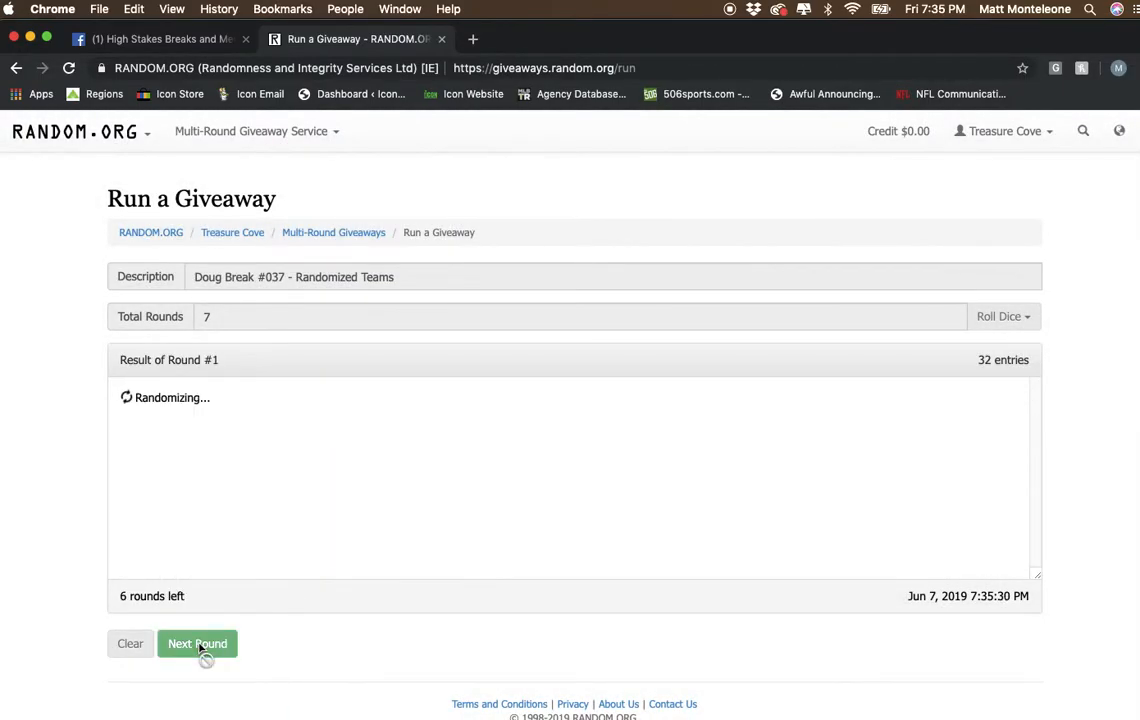
pyautogui.click(197, 643)
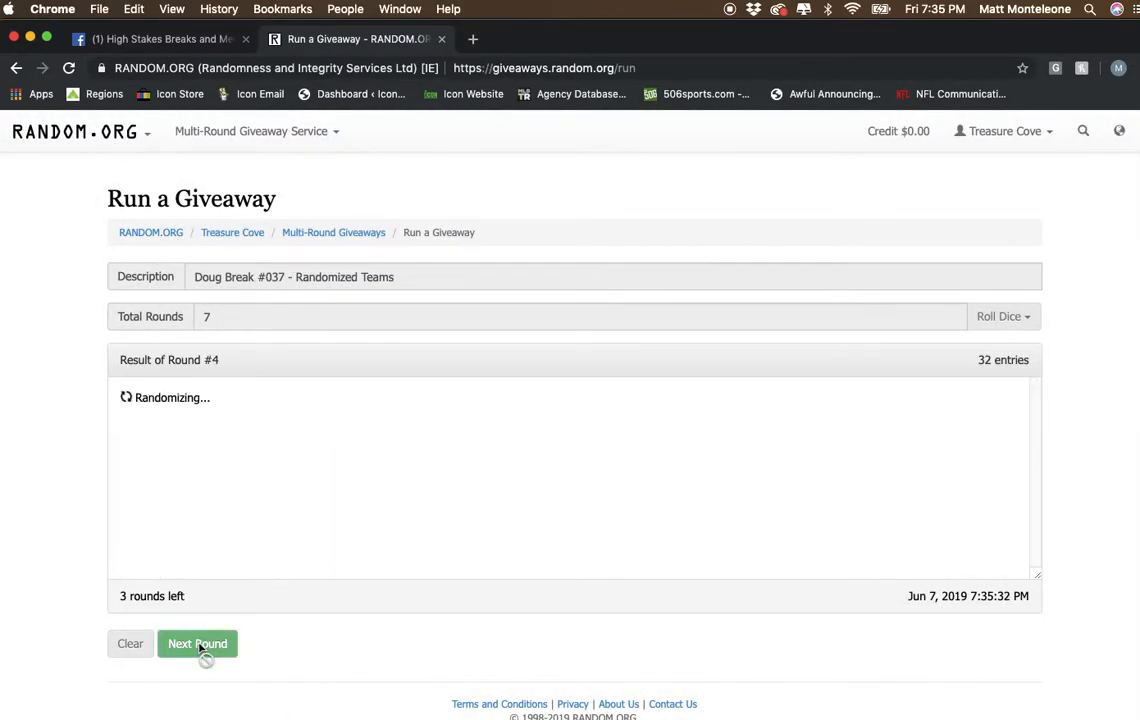
pyautogui.click(197, 643)
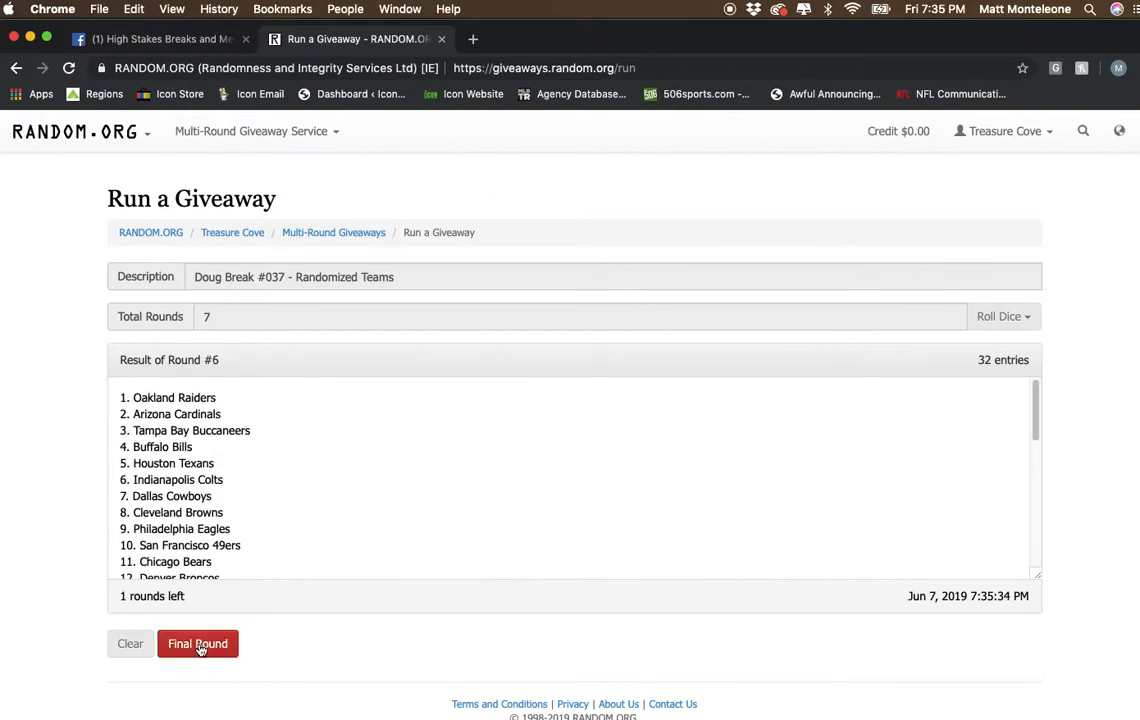
pyautogui.click(197, 643)
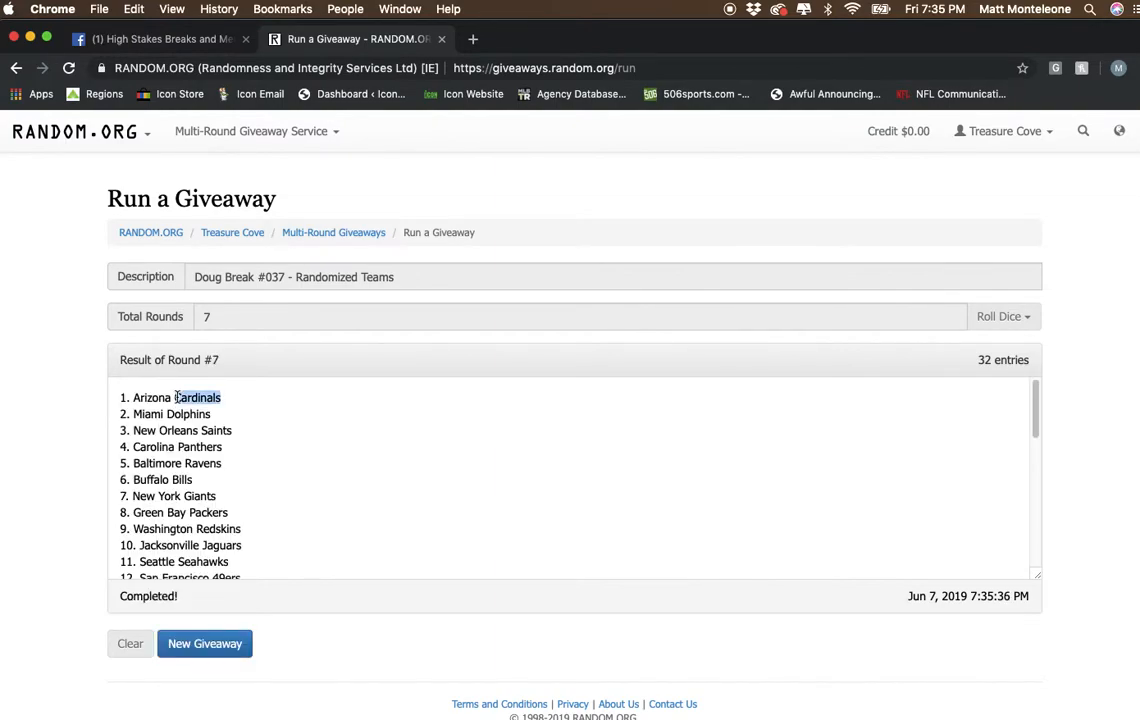
pyautogui.scroll(-3)
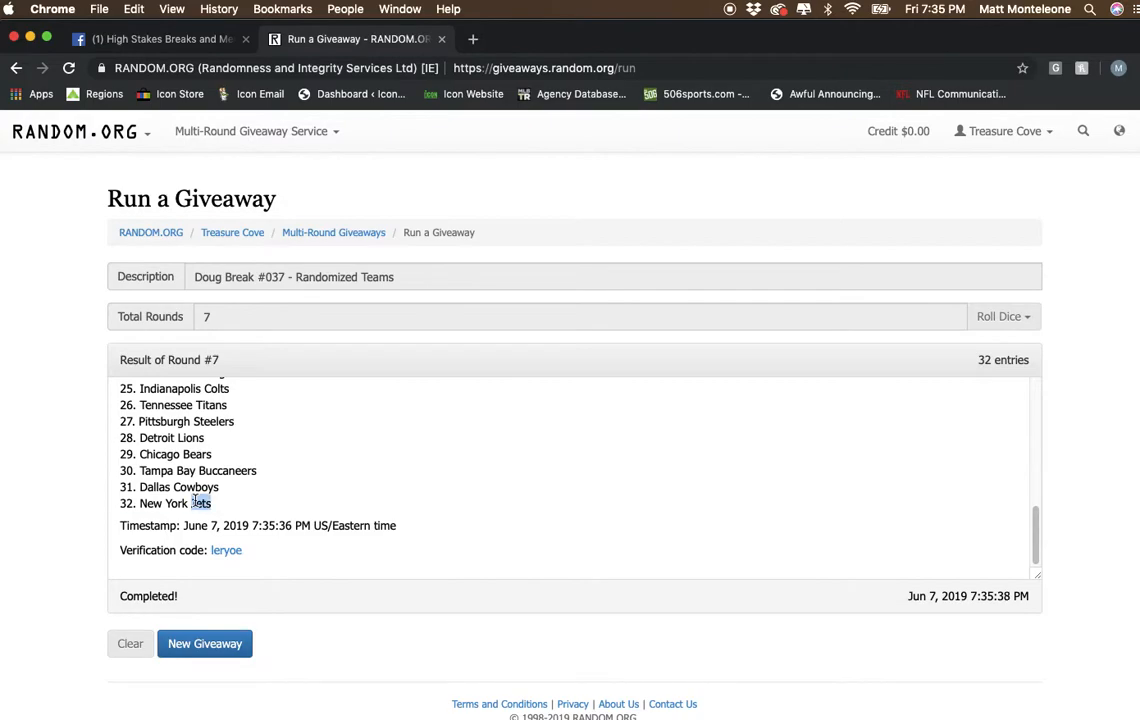
# Step: Open the giveaway's verification page, review the final team list, and return to Facebook
pyautogui.click(226, 550)
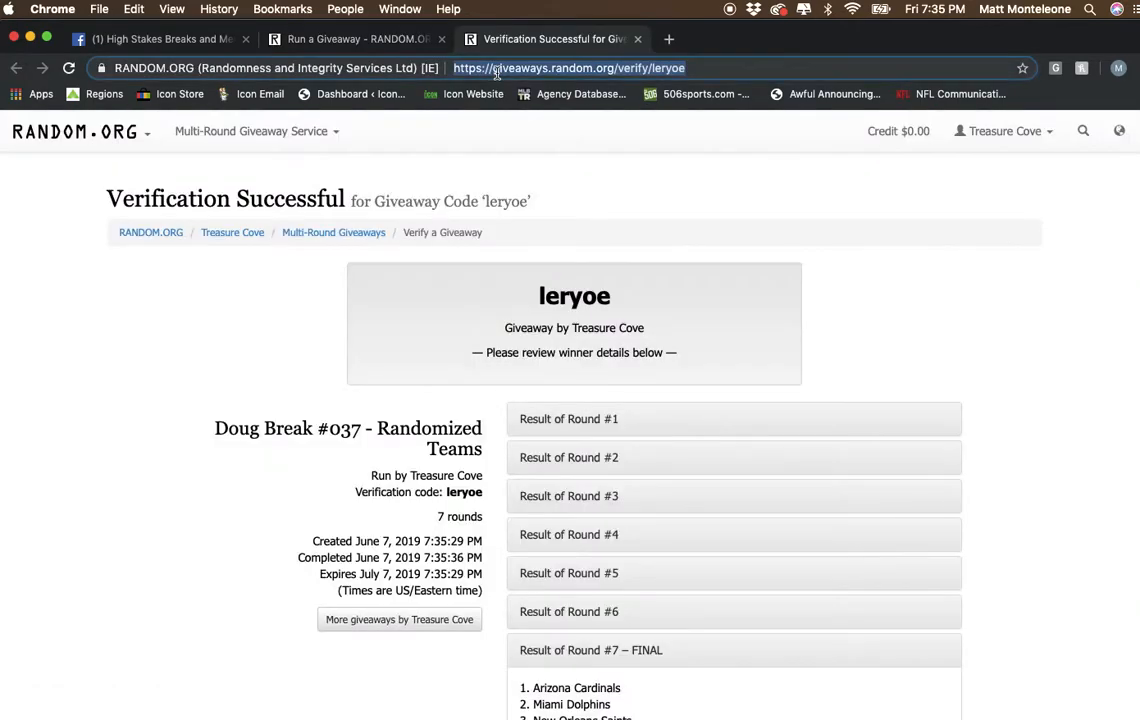
pyautogui.scroll(-3)
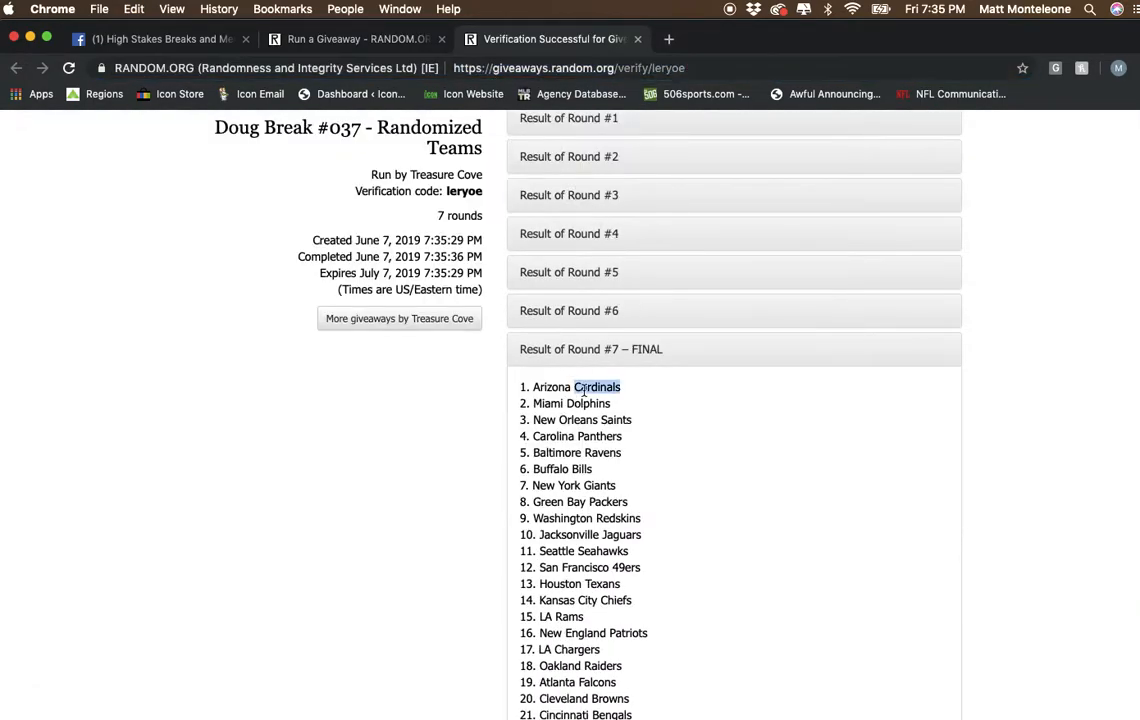
pyautogui.scroll(-3)
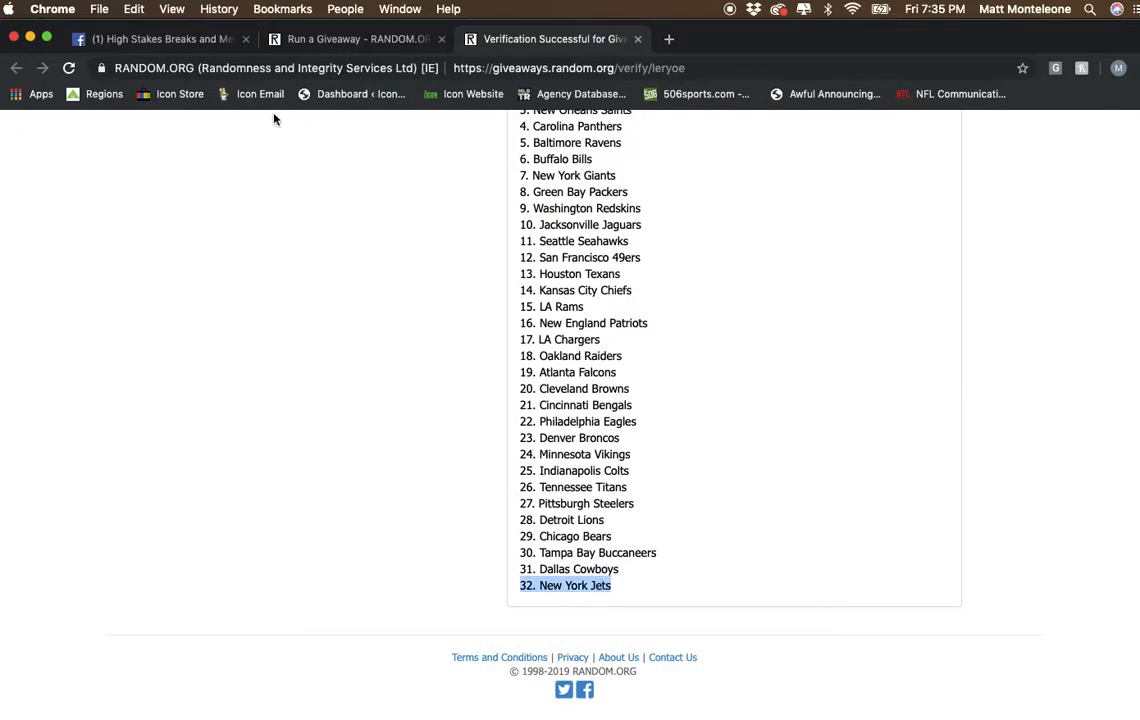
pyautogui.click(160, 39)
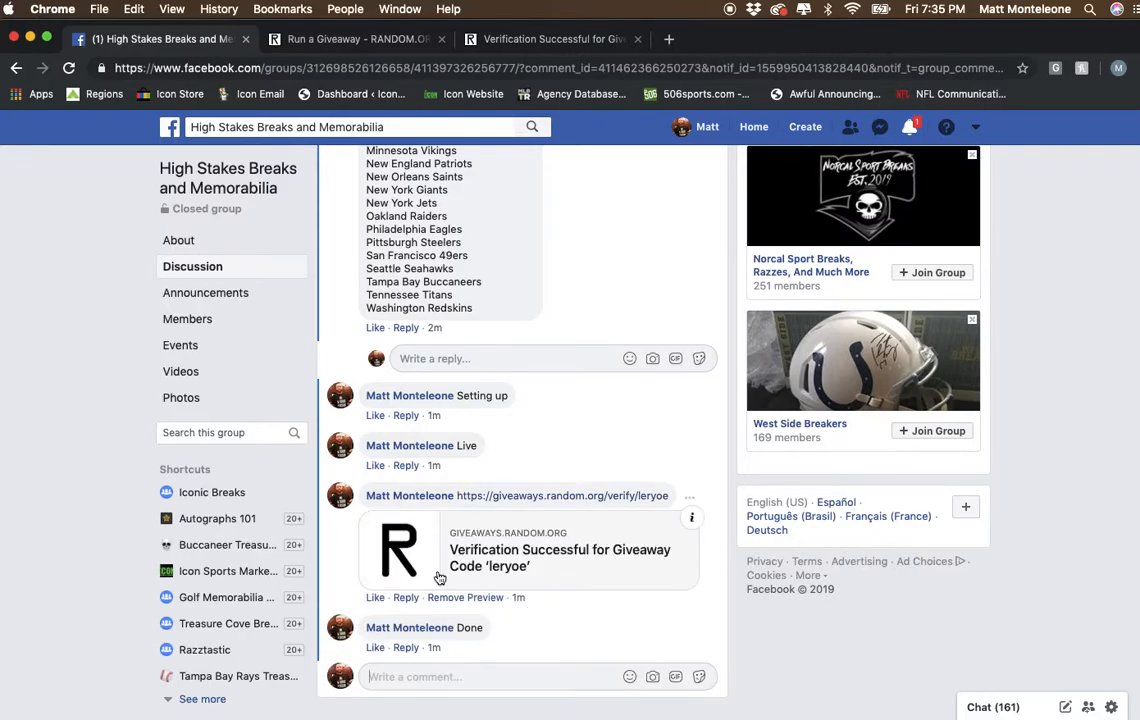
pyautogui.moveTo(730, 18)
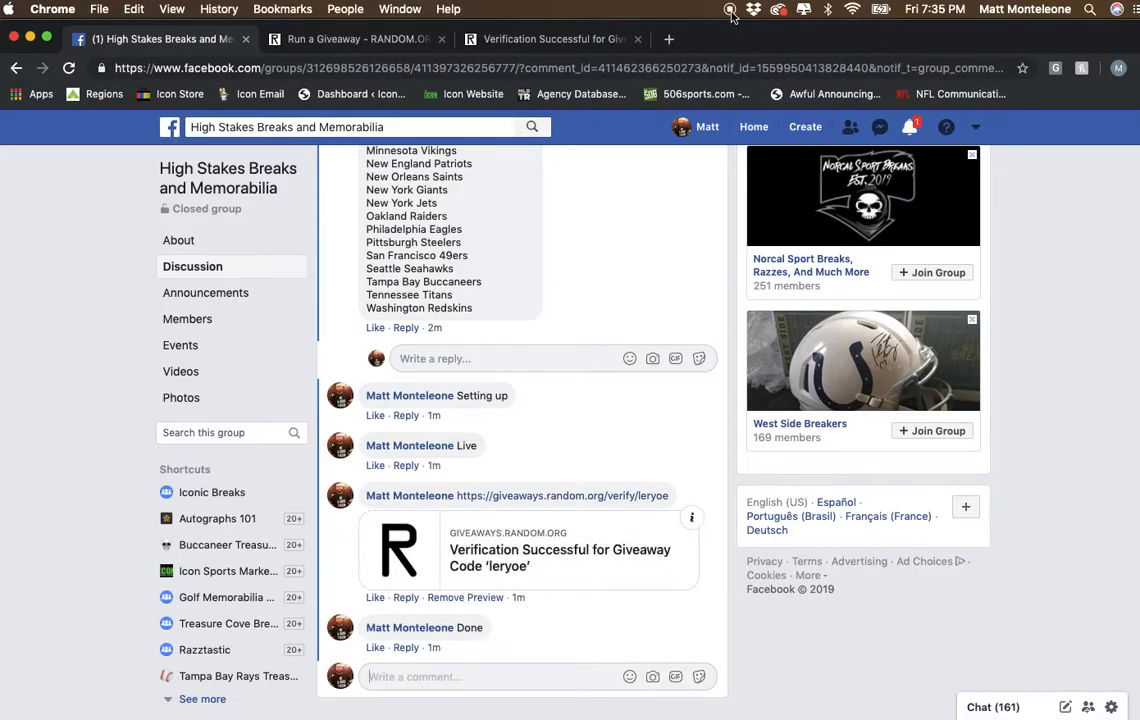